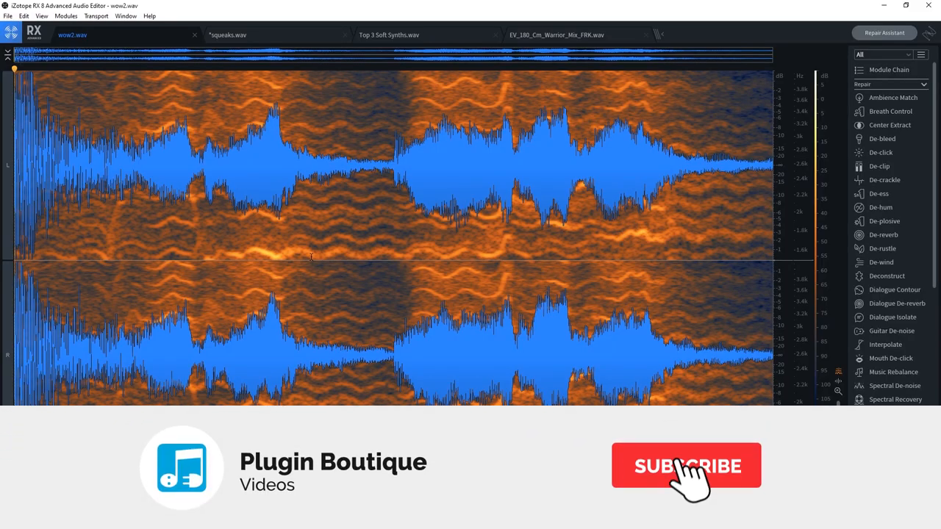
Bring up the Wow & Flutter repair module for the loaded wow2.wav recording
left_click(686, 464)
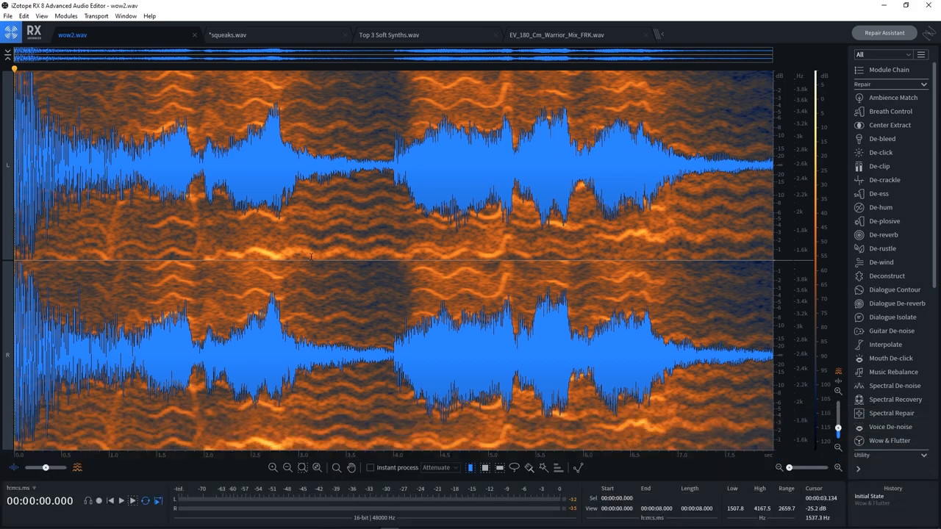
left_click(891, 441)
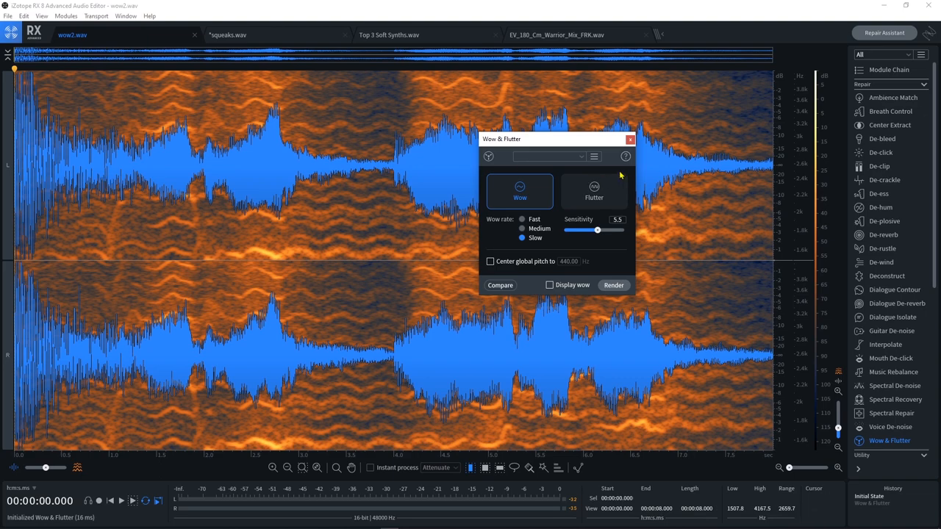
Move the Wow & Flutter window aside and place the playhead in the wavy recording
left_click_drag(555, 138, 742, 119)
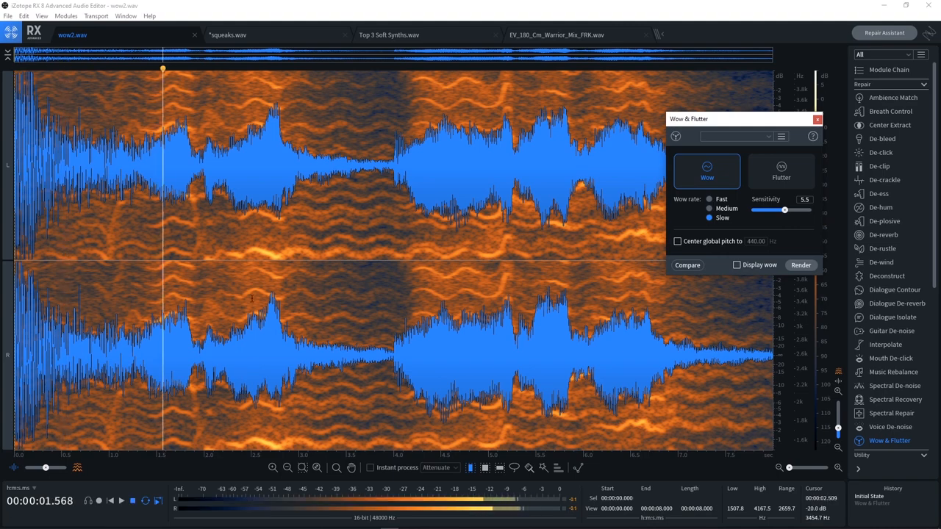
left_click(350, 66)
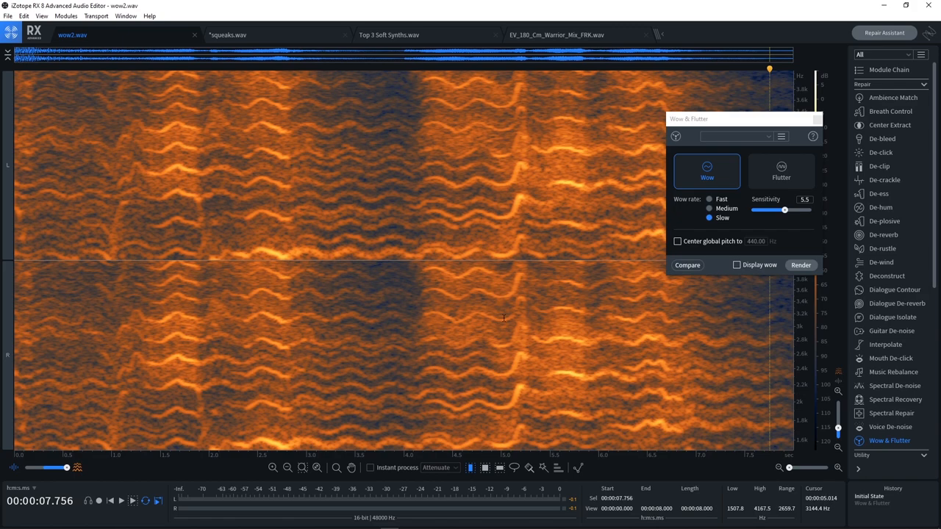
Recentre the Wow & Flutter window over the spectrogram and mark a short stretch of audio
left_click_drag(743, 117, 676, 118)
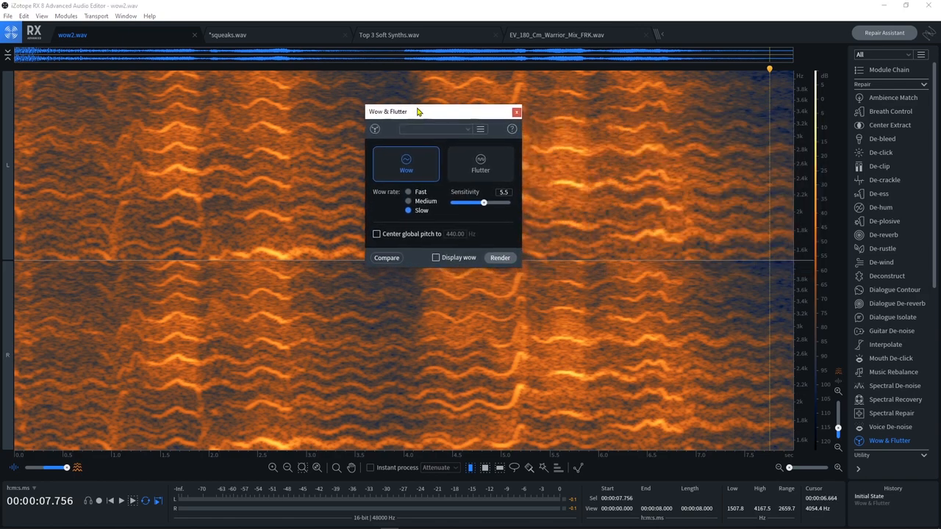
left_click(409, 211)
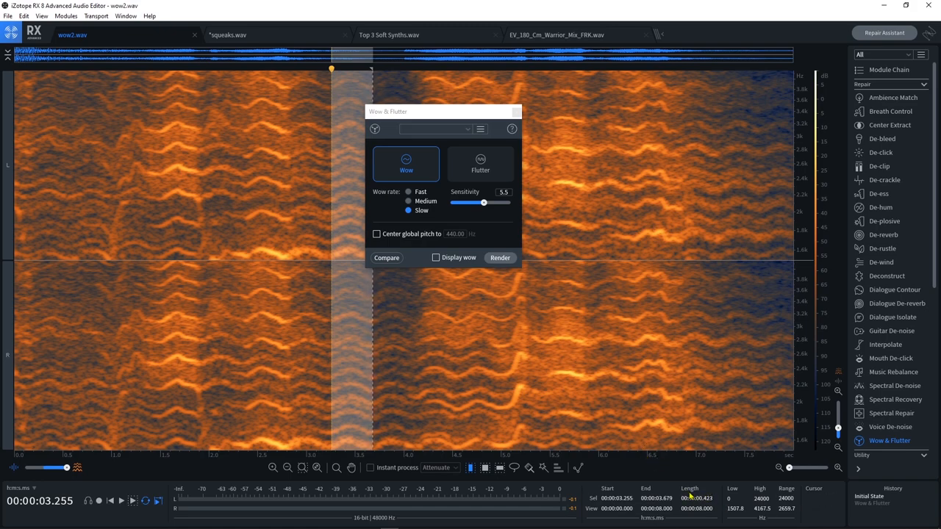
mouse_move(457, 374)
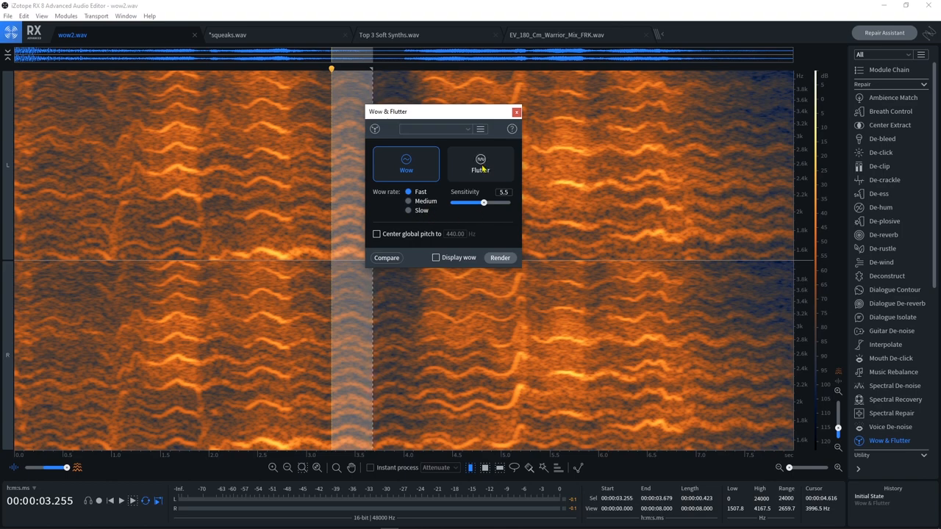
Switch the module to Flutter correction mode for the marked 3.3–3.7 s stretch
left_click(479, 163)
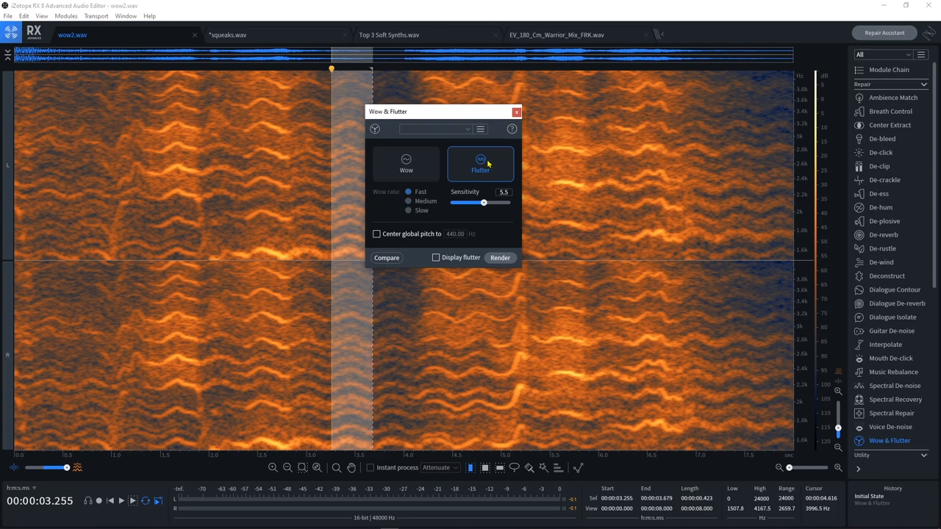
mouse_move(414, 174)
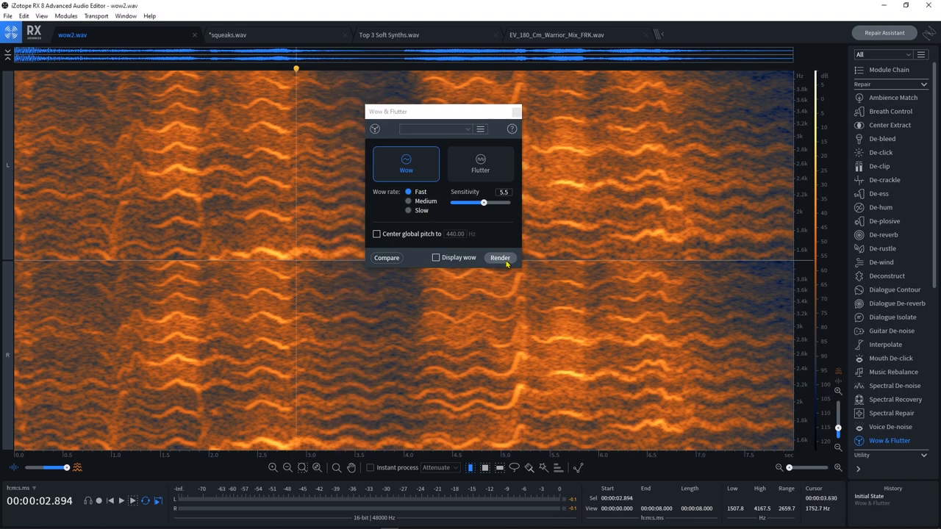
Render the Fast wow correction on wow2.wav, compare against Initial State, and keep the corrected version
left_click(500, 257)
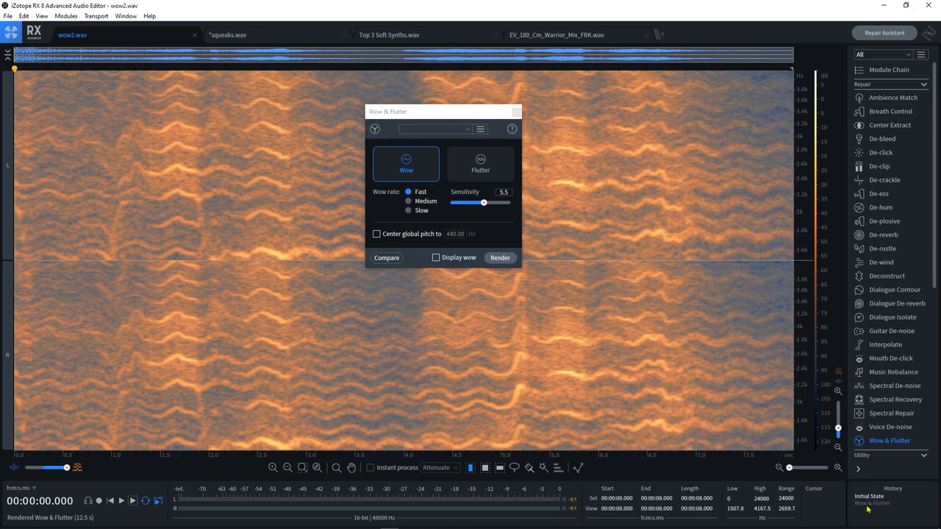
left_click(500, 258)
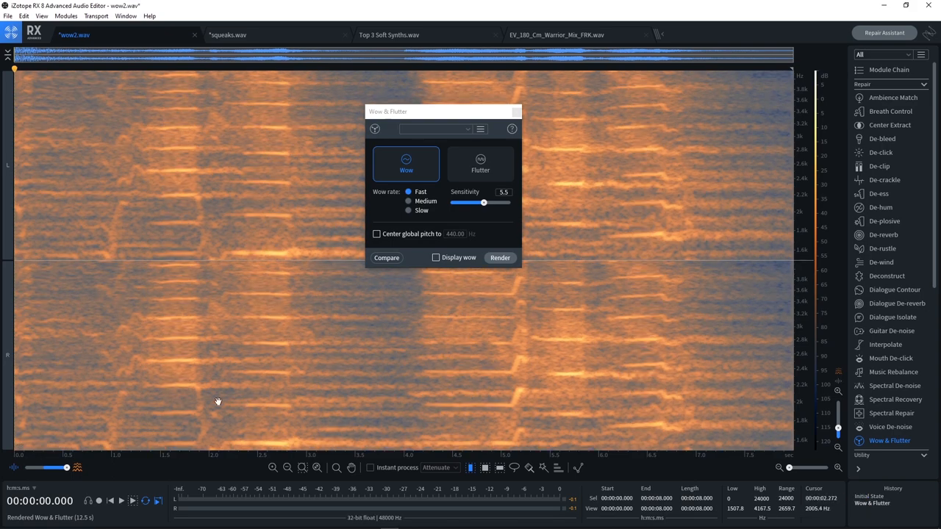
left_click(500, 257)
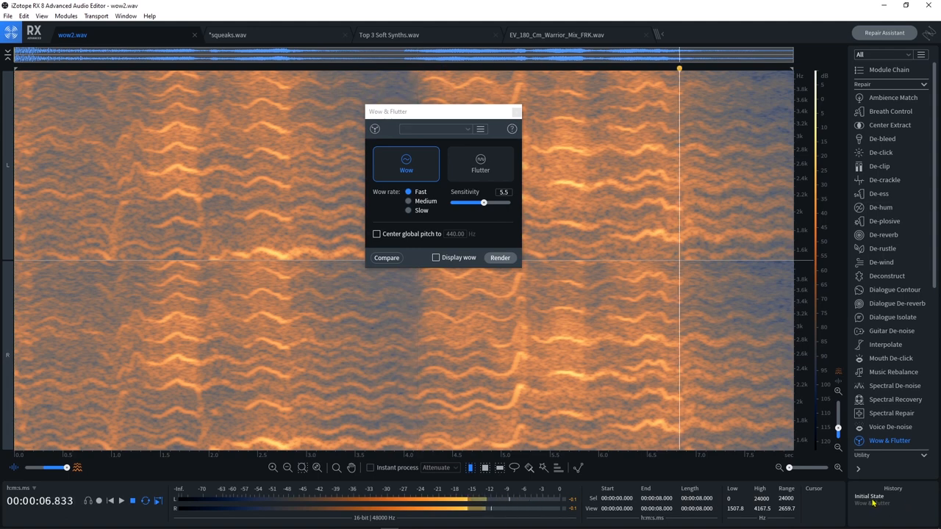
left_click(500, 258)
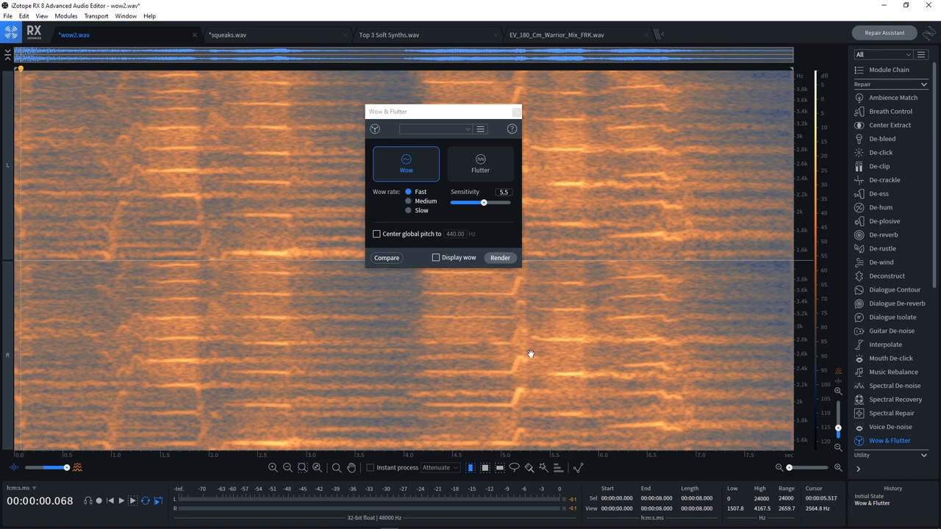
mouse_move(511, 332)
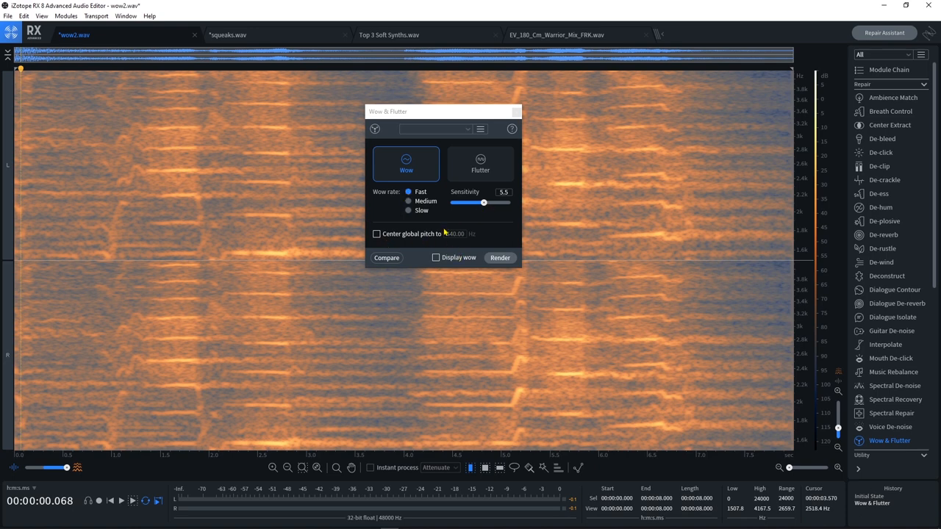
mouse_move(491, 232)
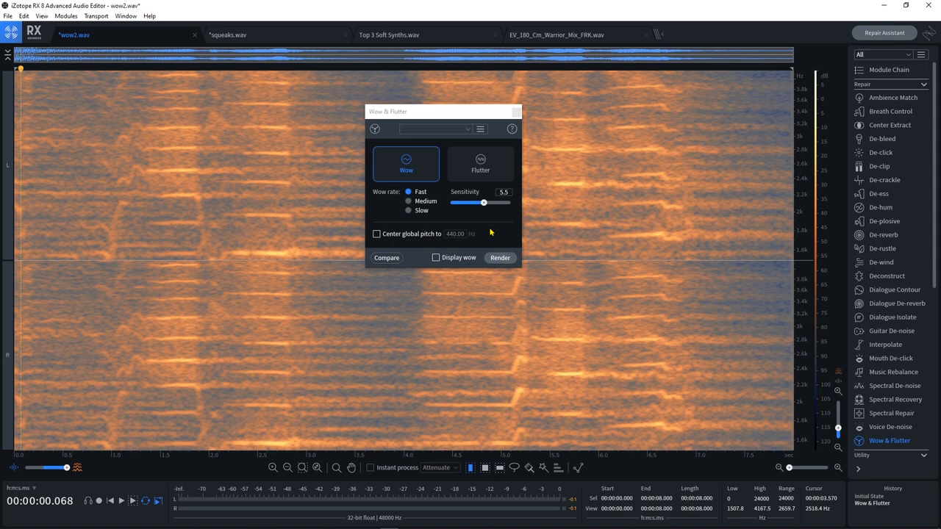